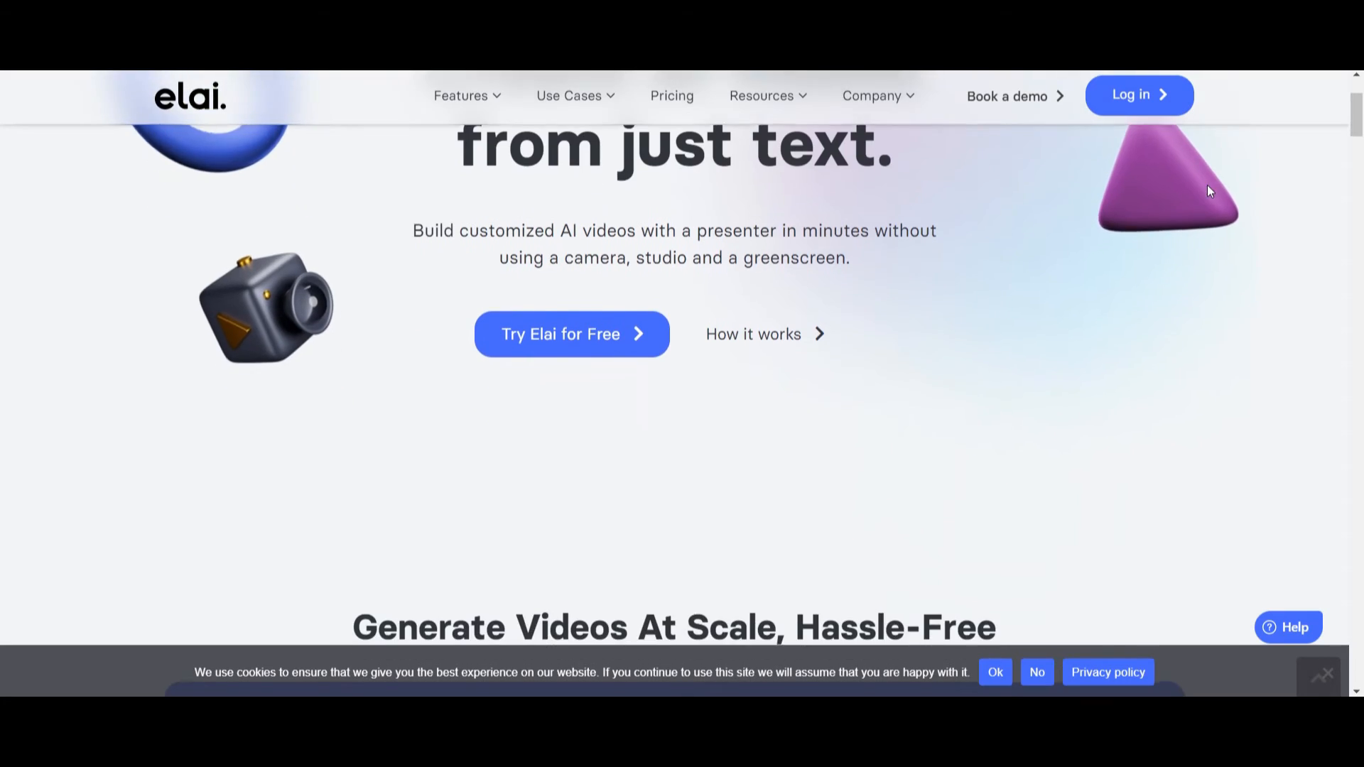
{"action": "scroll", "scroll_direction": "down", "scroll_amount": 3}
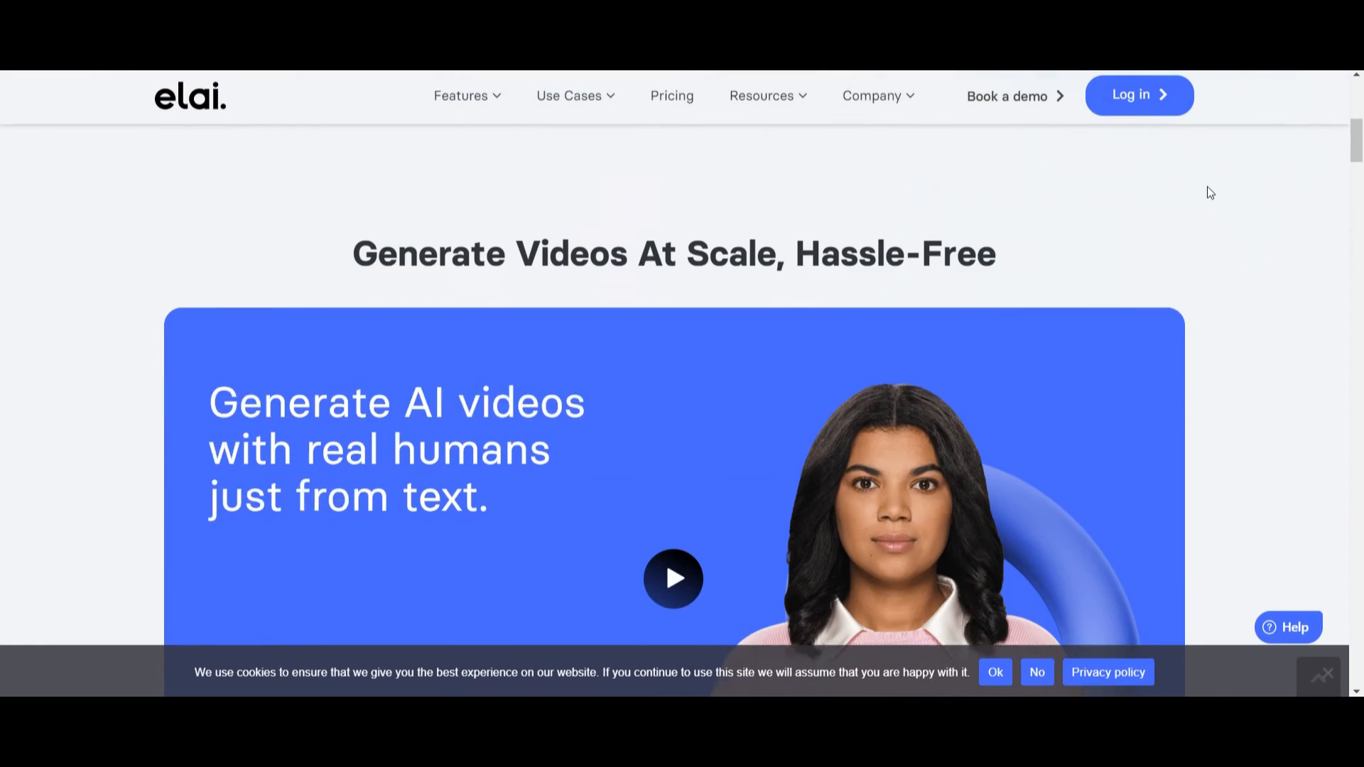
{"action": "scroll", "scroll_direction": "down", "scroll_amount": 3}
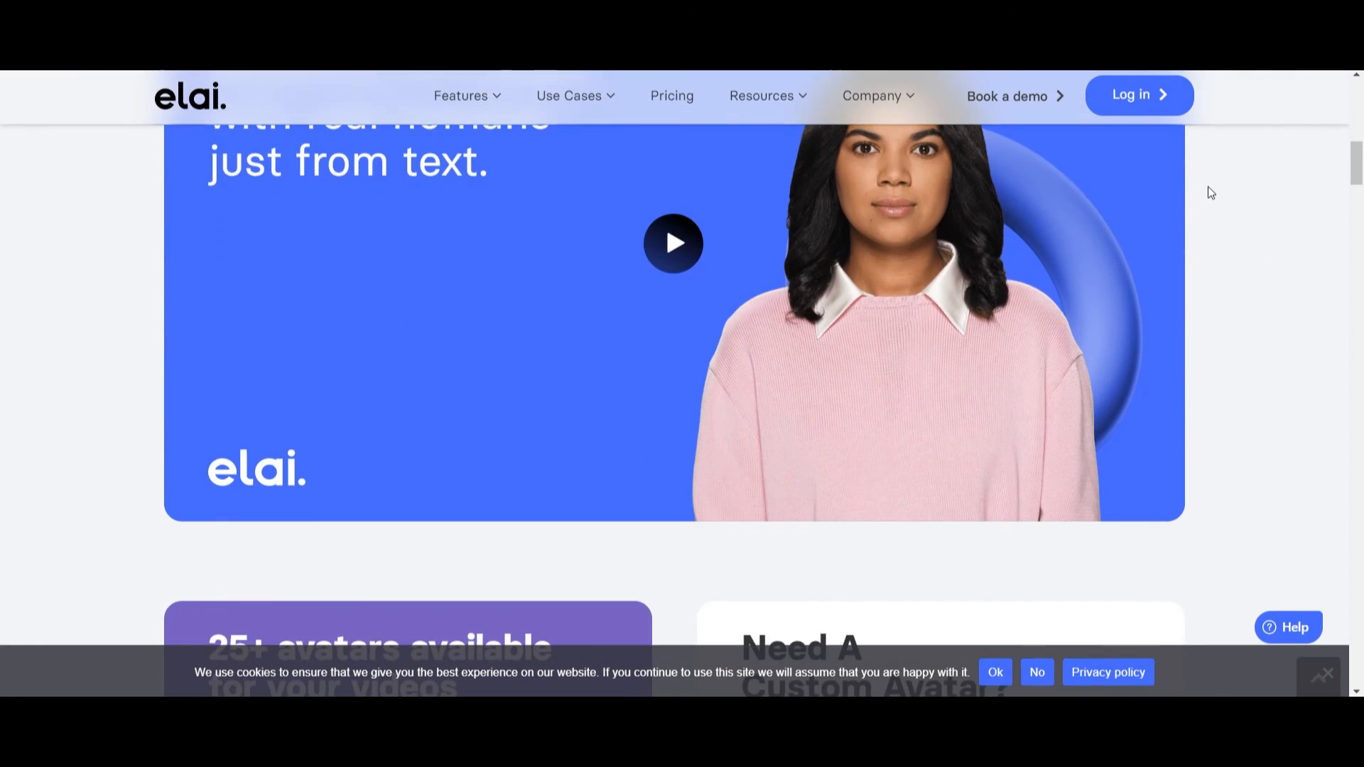
{"action": "scroll", "scroll_direction": "down", "scroll_amount": 3}
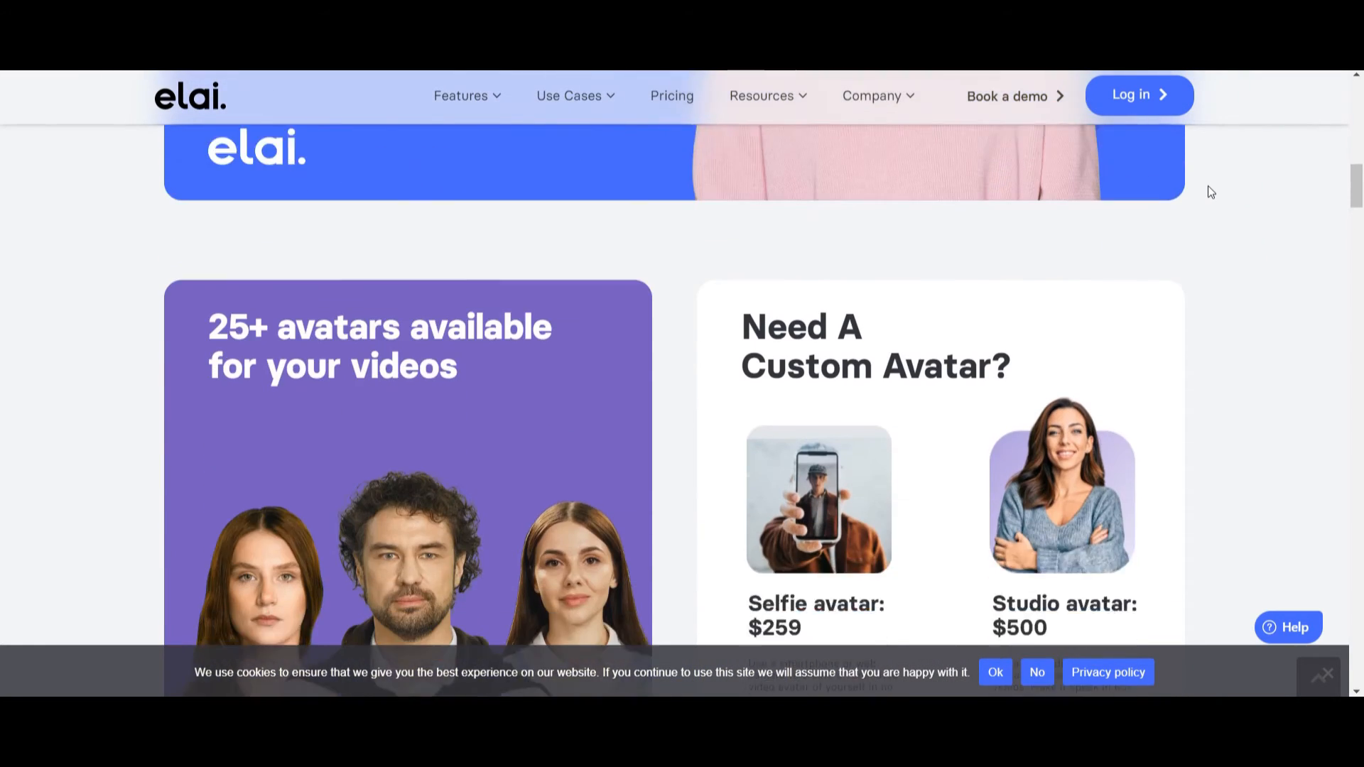
{"action": "scroll", "scroll_direction": "down", "scroll_amount": 3}
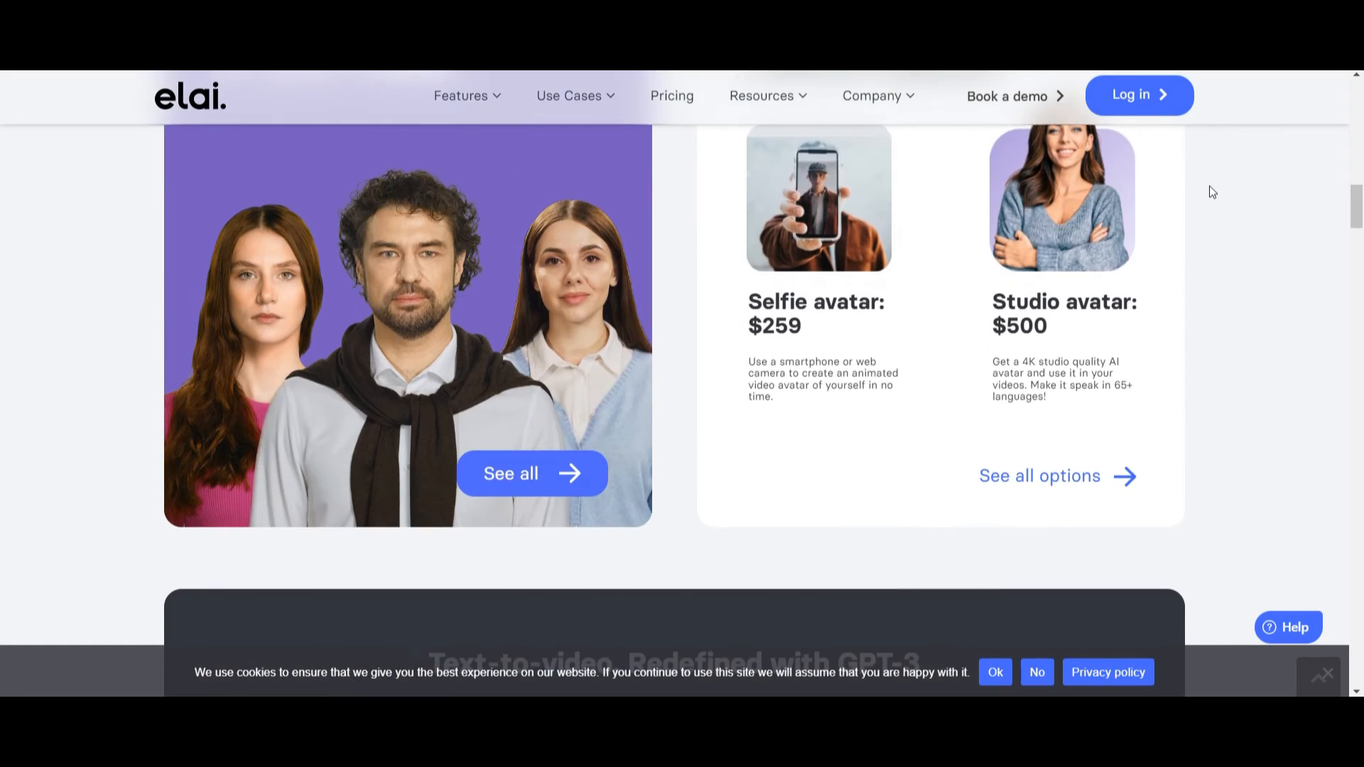
{"action": "scroll", "scroll_direction": "down", "scroll_amount": 3}
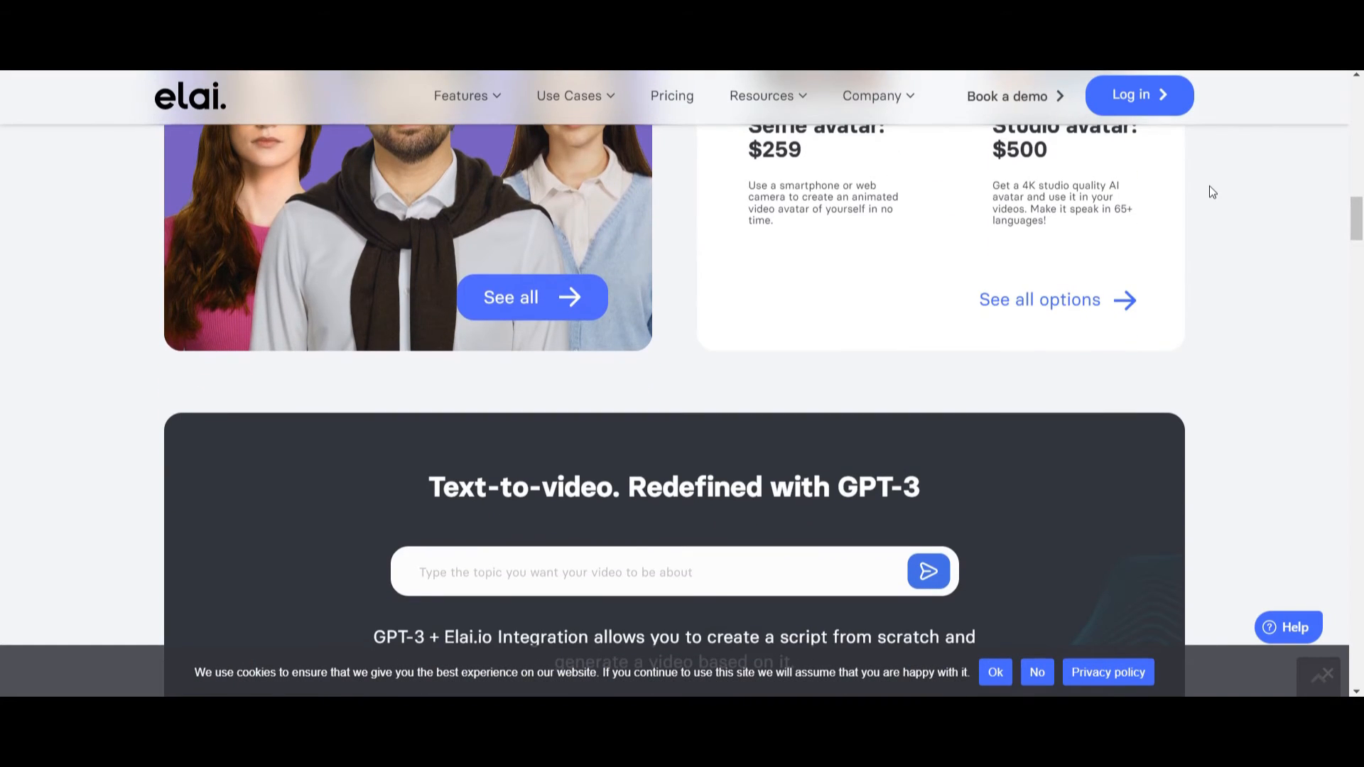
{"action": "scroll", "scroll_direction": "down", "scroll_amount": 3}
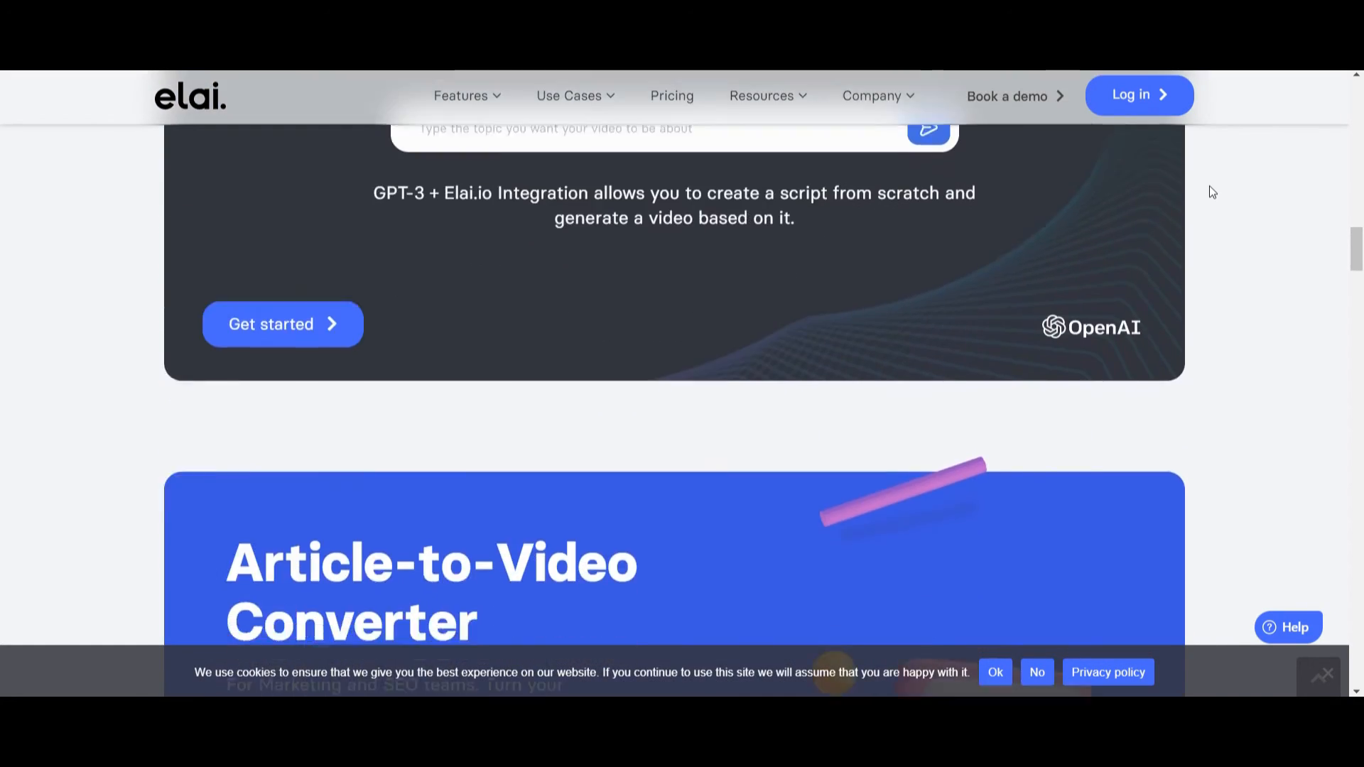
{"action": "scroll", "scroll_direction": "down", "scroll_amount": 3}
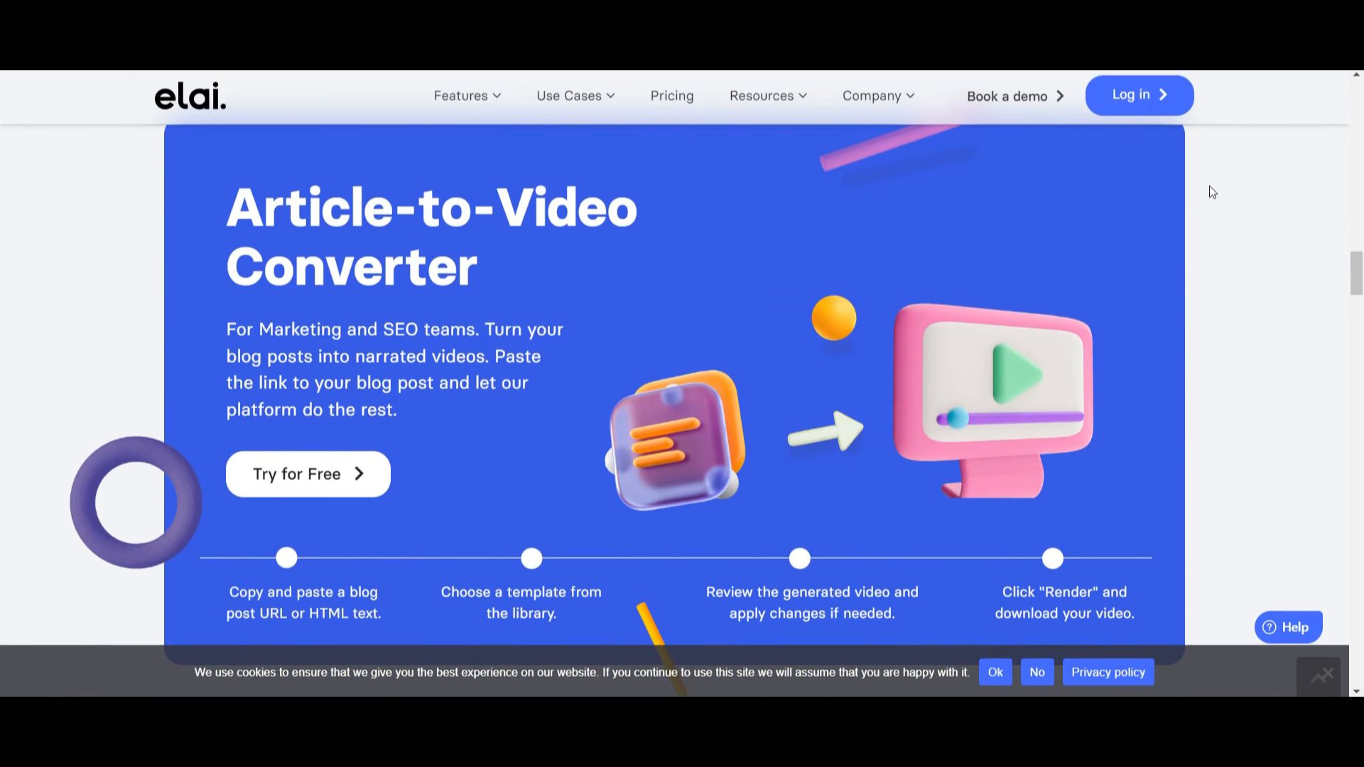
{"action": "scroll", "scroll_direction": "down", "scroll_amount": 3}
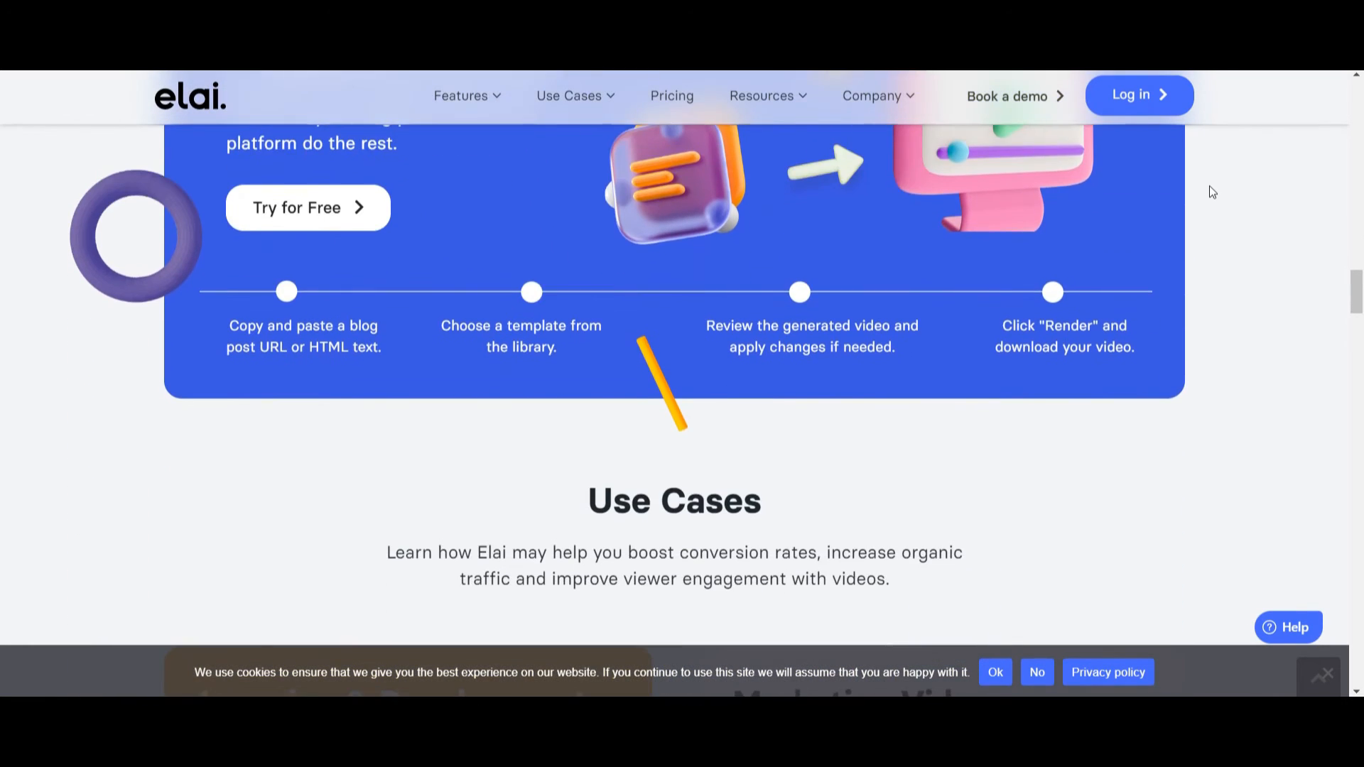
{"action": "scroll", "scroll_direction": "down", "scroll_amount": 3}
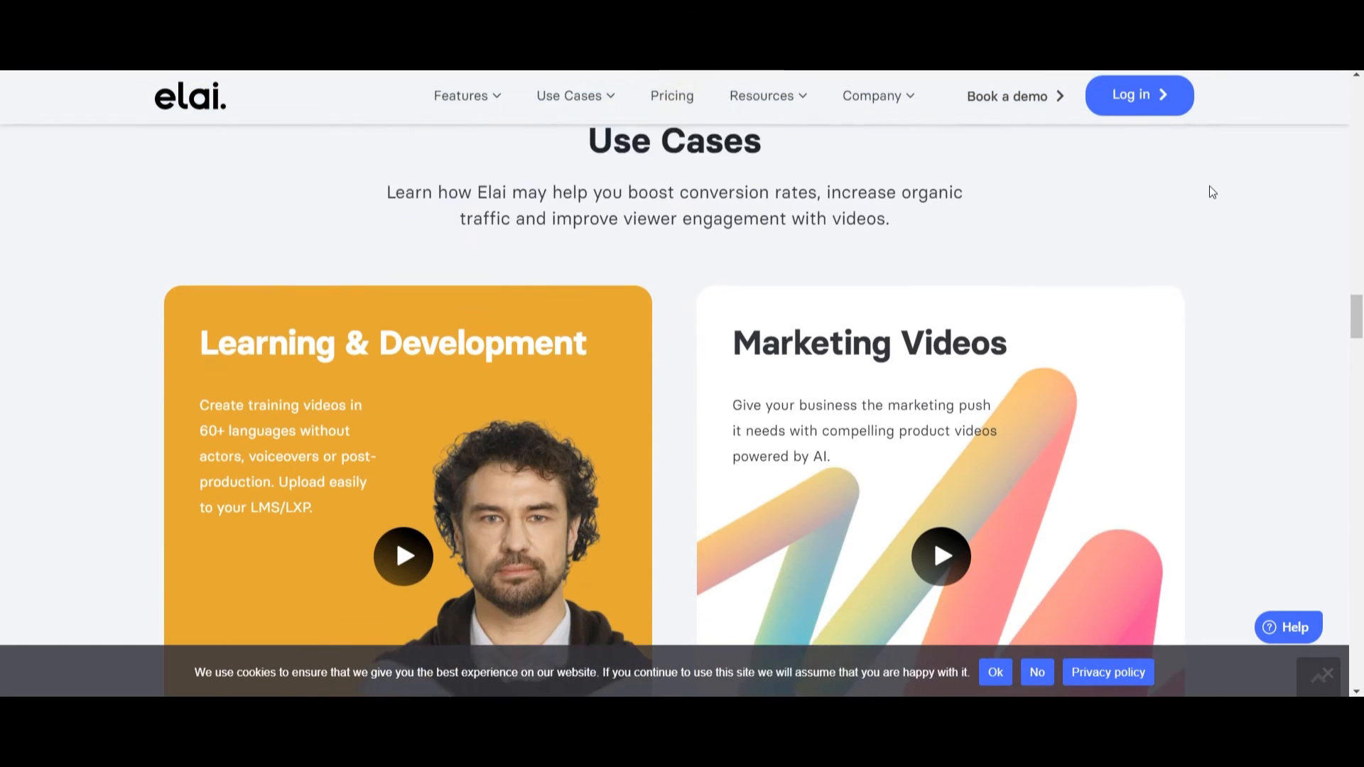
{"action": "scroll", "scroll_direction": "down", "scroll_amount": 3}
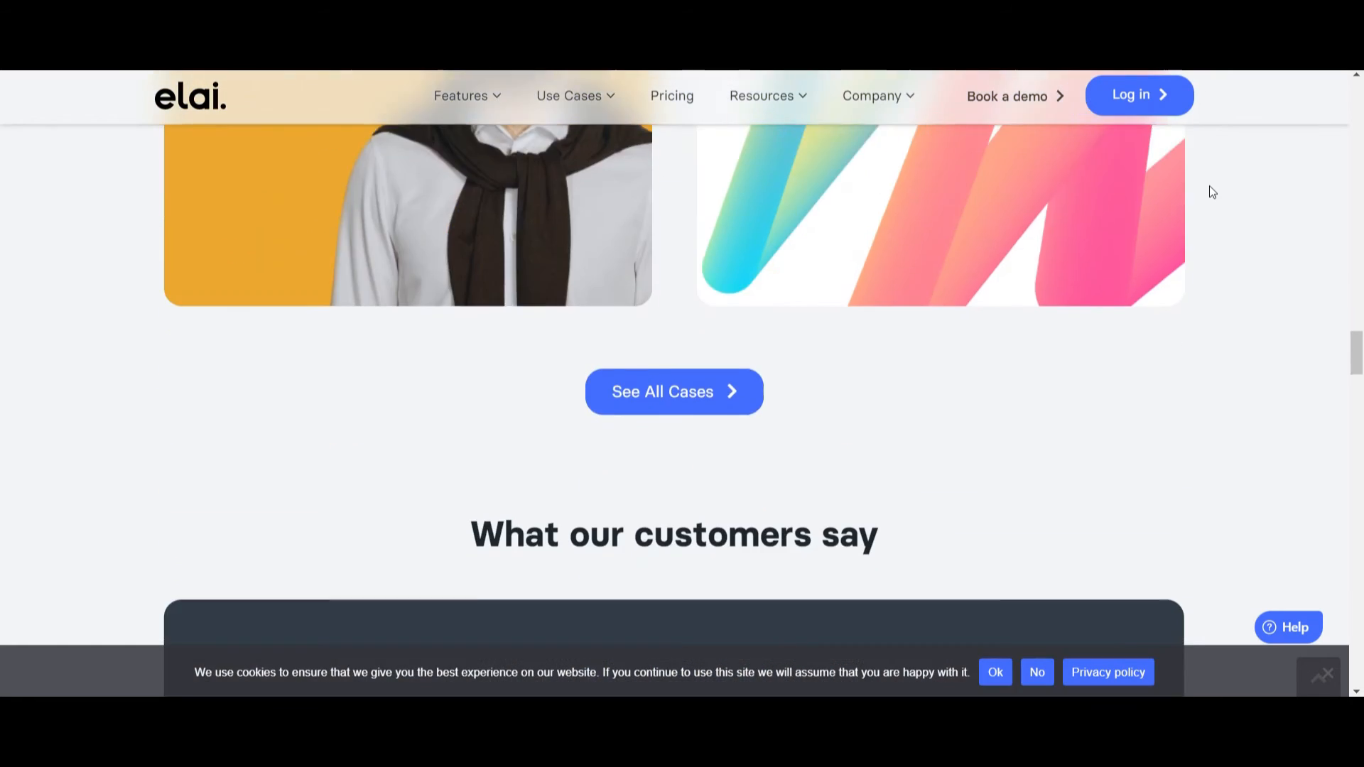
{"action": "scroll", "scroll_direction": "down", "scroll_amount": 3}
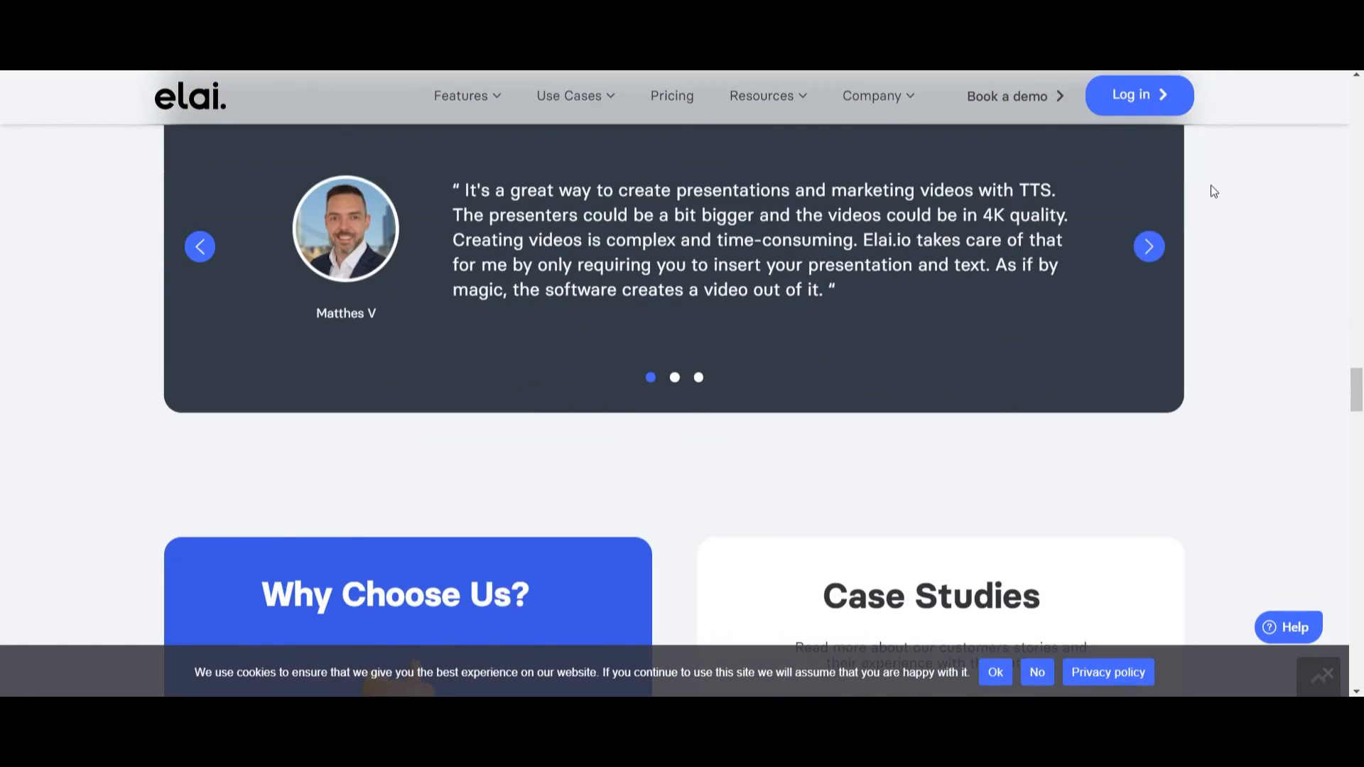